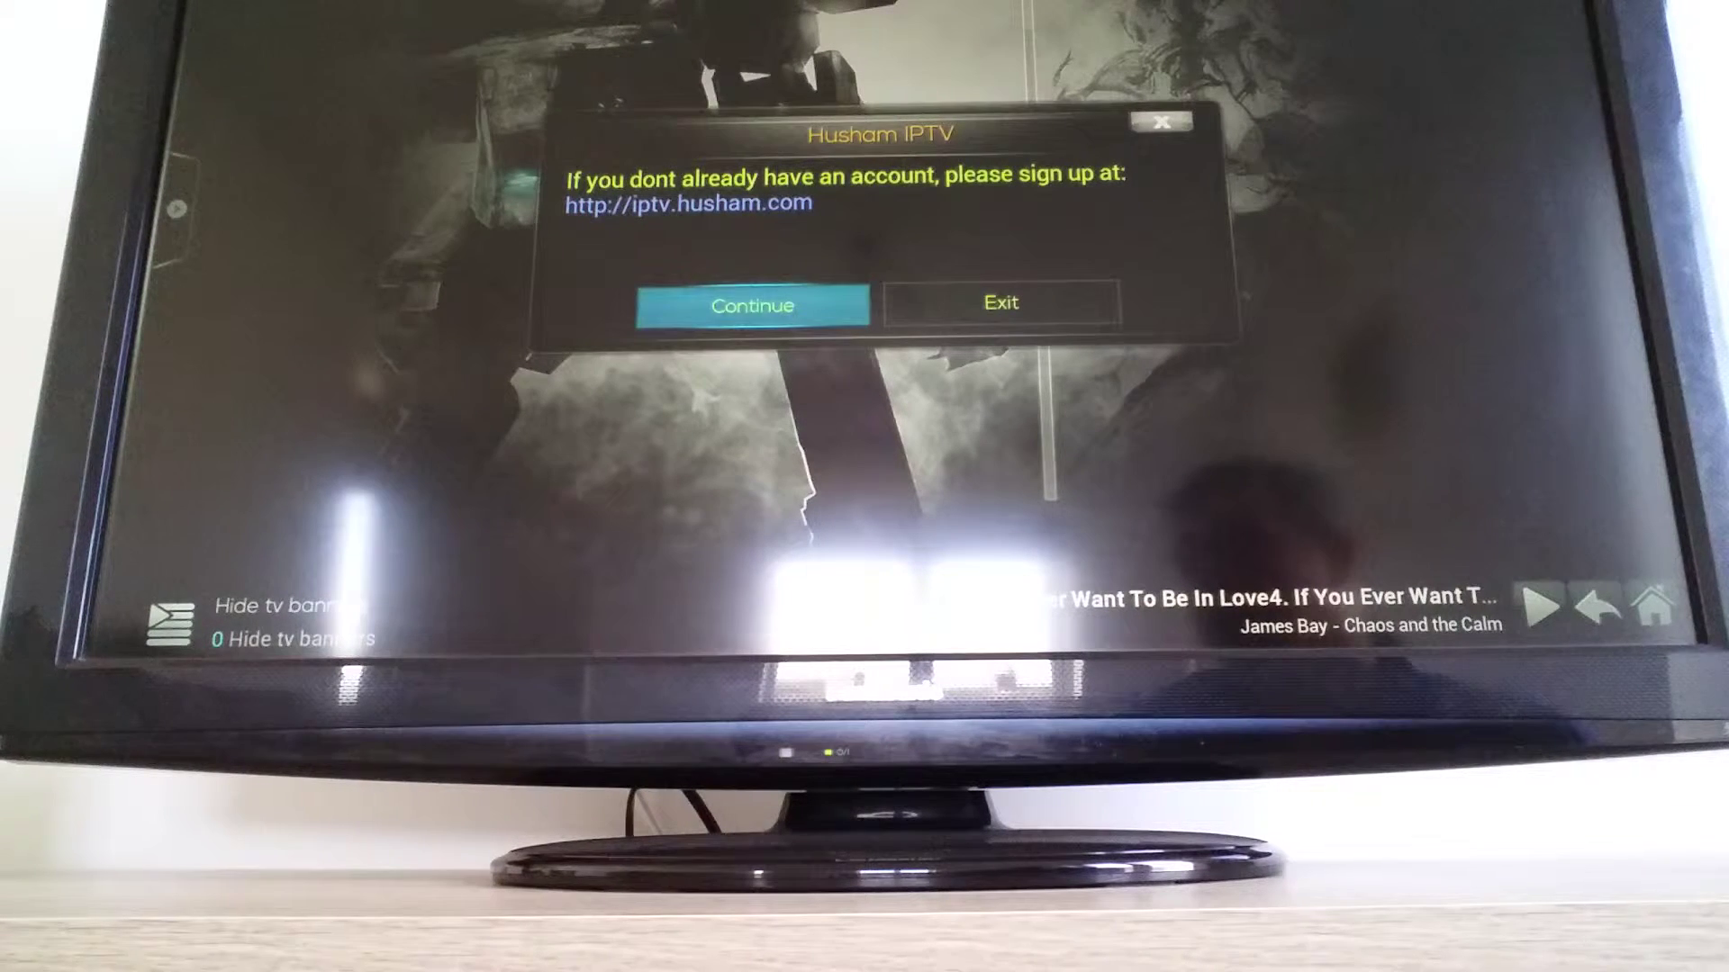
# Dismiss the Husham IPTV sign-up notice with Continue to reach the email prompt
pyautogui.click(755, 305)
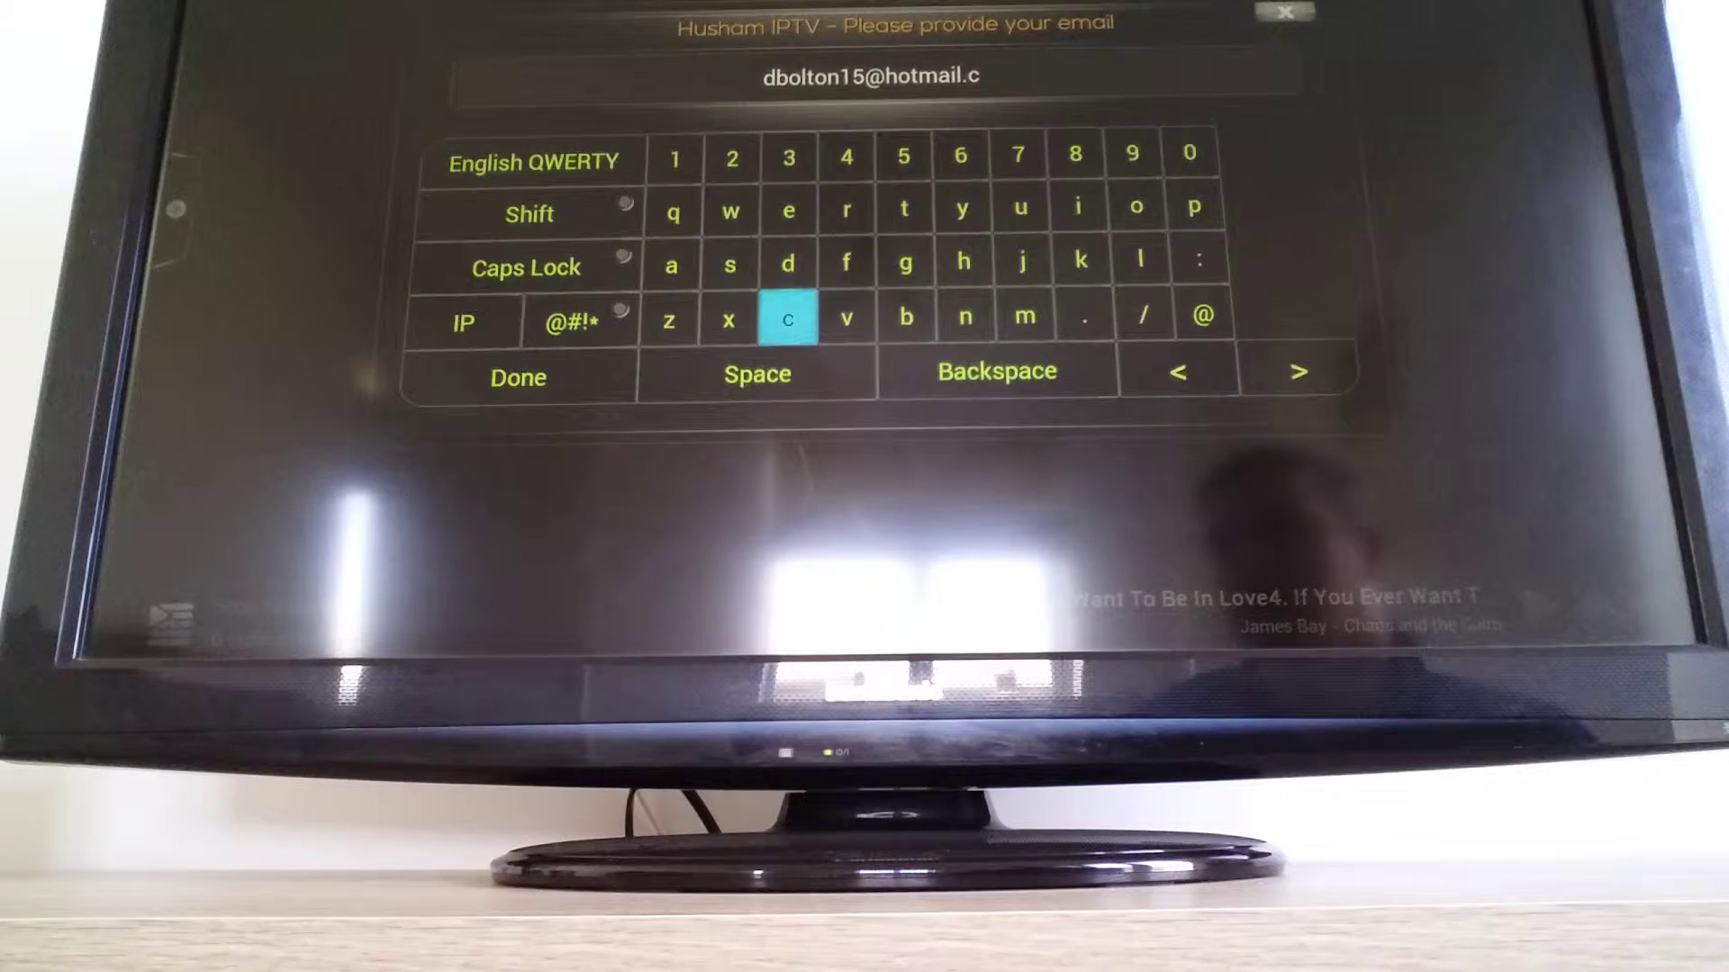